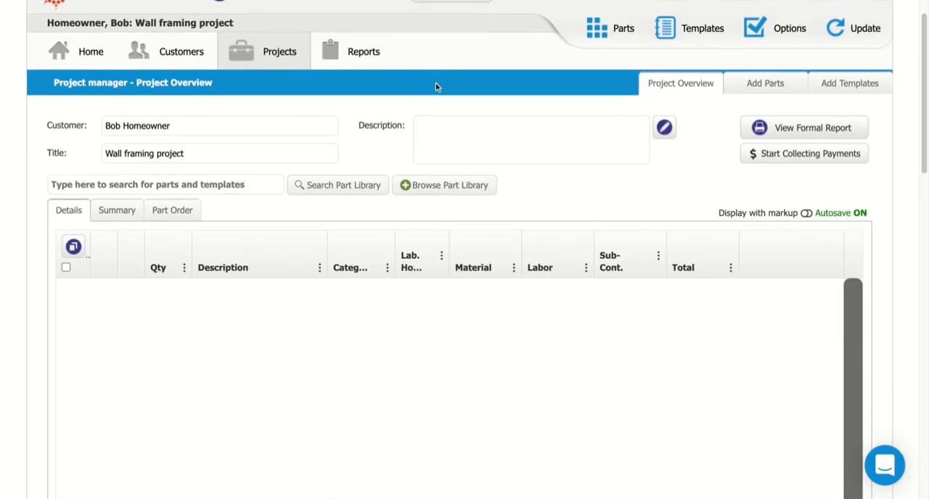
pyautogui.moveTo(440, 44)
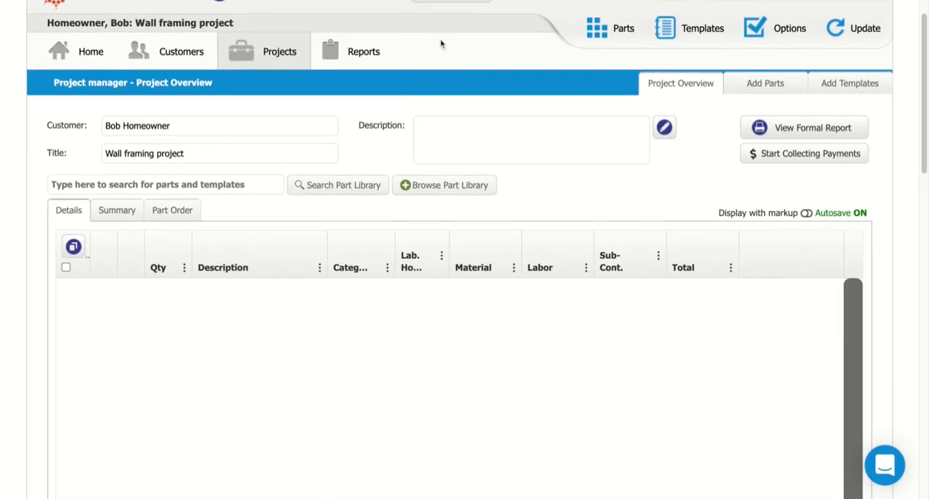
# Expand the Search Part Library menu to show Create Custom Part
pyautogui.click(337, 185)
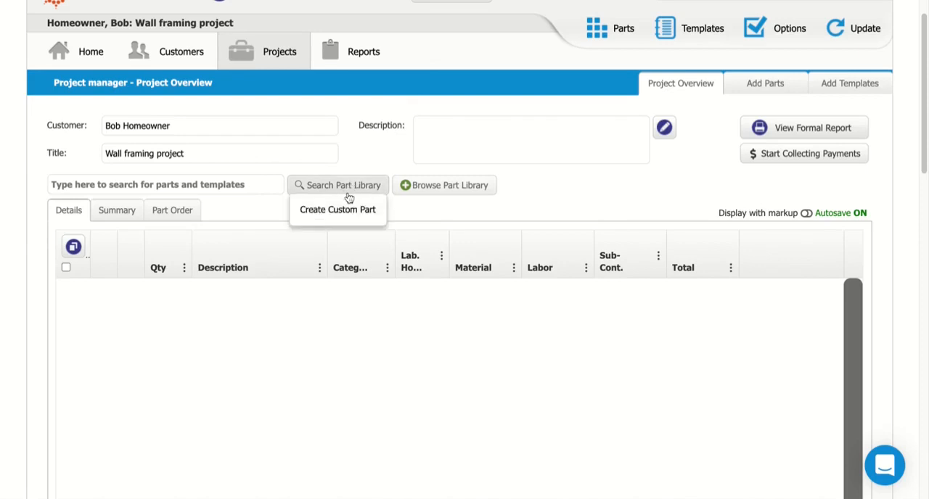
pyautogui.moveTo(331, 213)
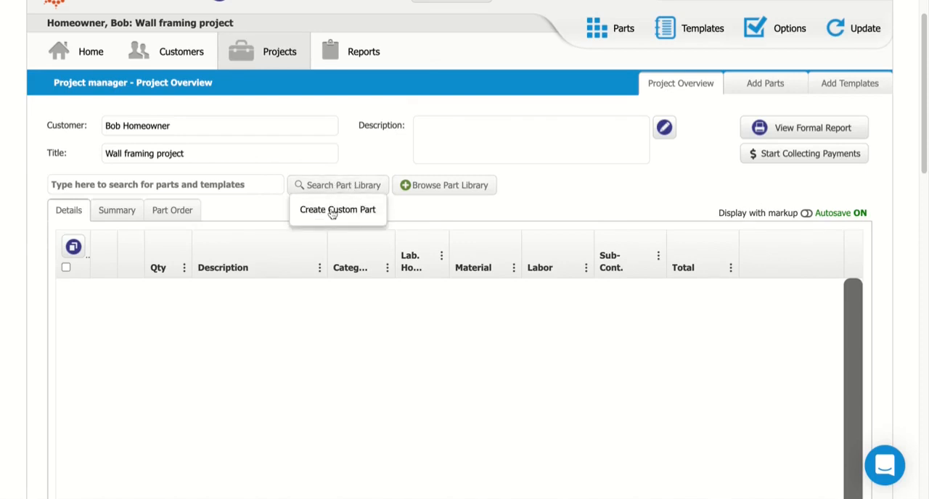
# Create a custom part 'Install drywall' in category 28 WALL COVERINGS
pyautogui.click(338, 210)
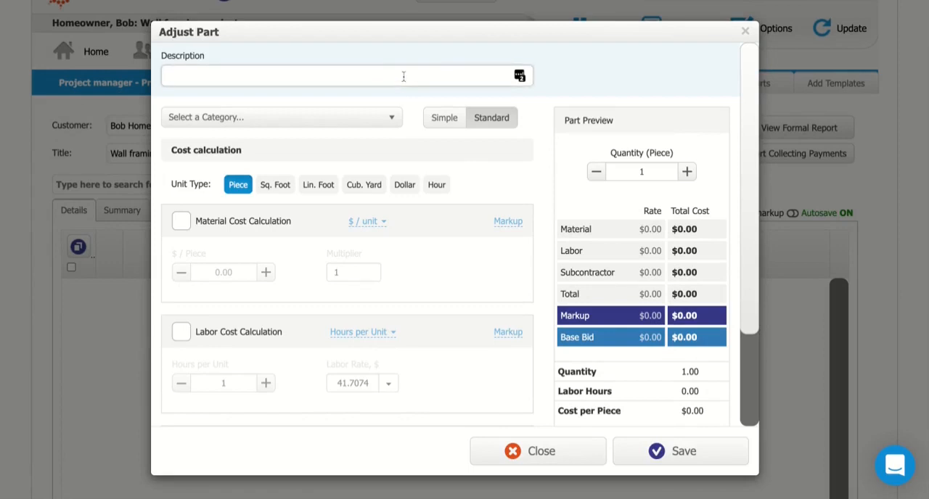
pyautogui.write('Install dryway')
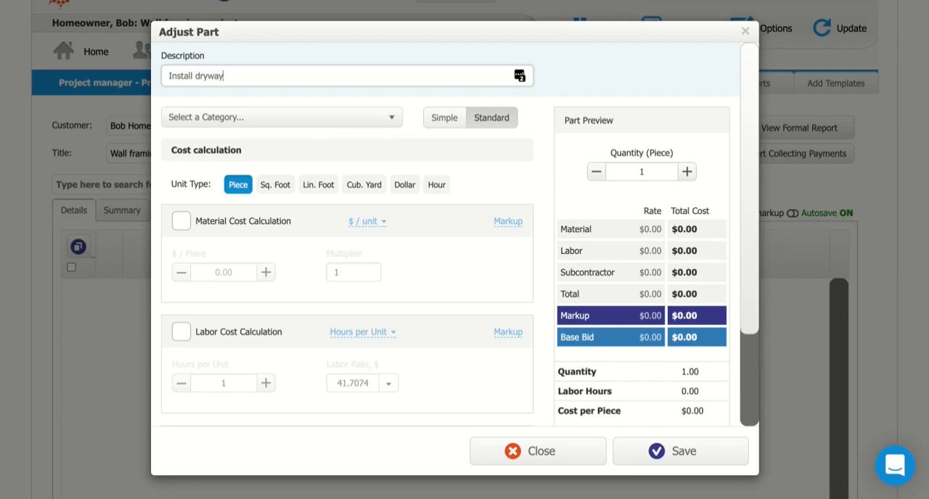
pyautogui.click(281, 117)
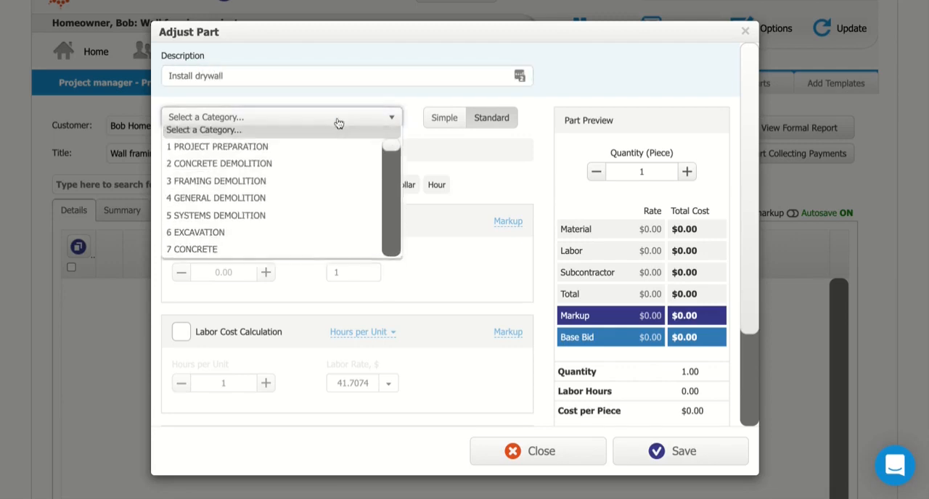
pyautogui.scroll(-3)
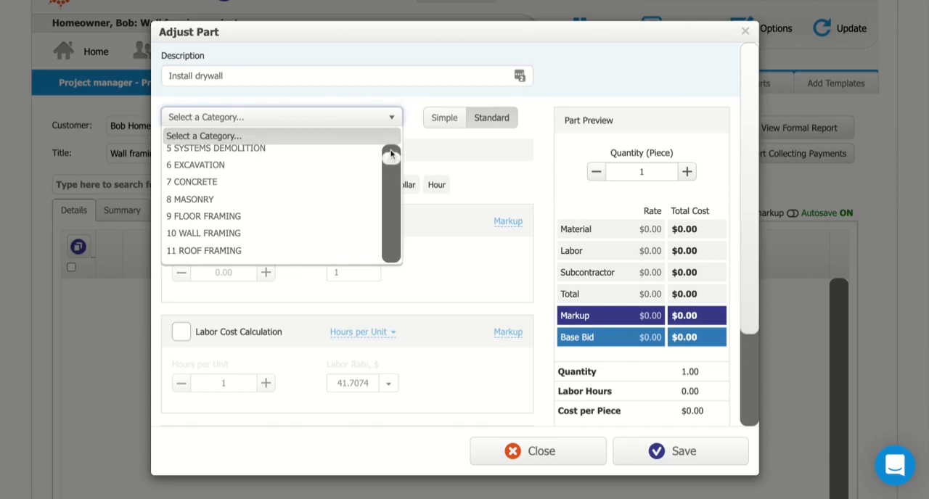
pyautogui.scroll(-3)
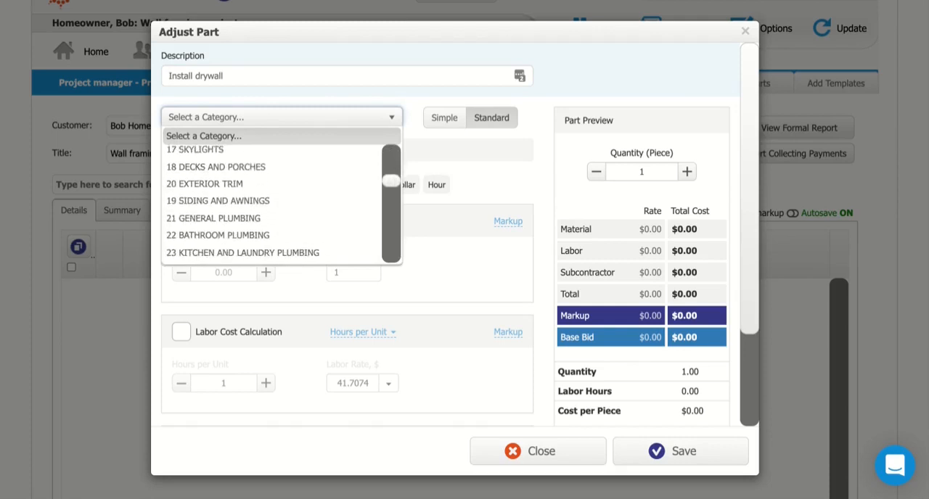
pyautogui.scroll(-3)
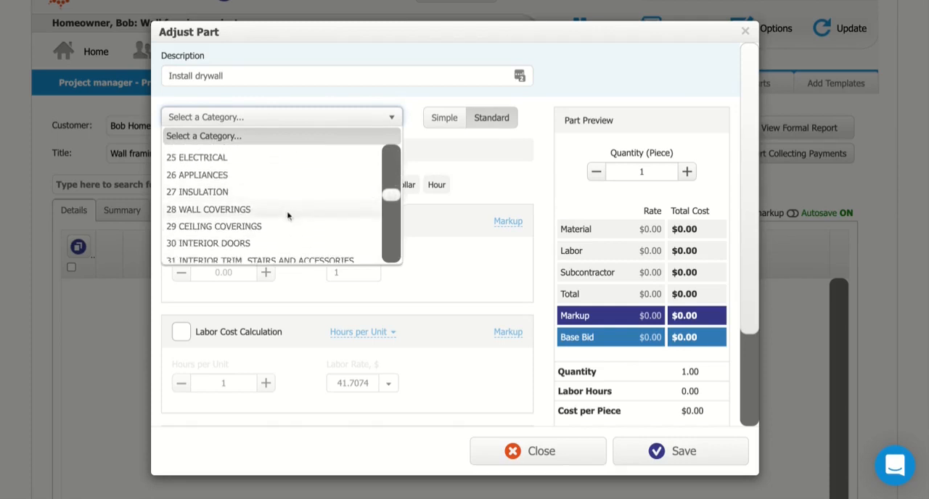
pyautogui.click(209, 209)
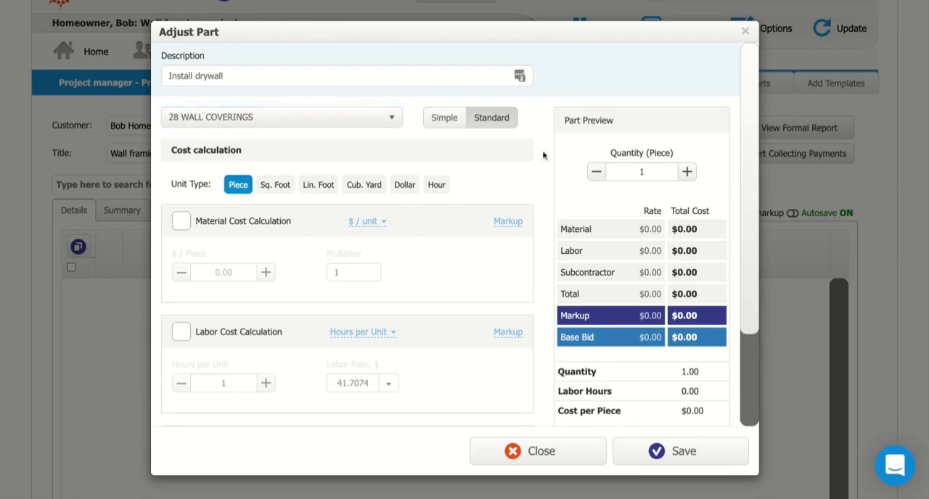
# Enable subcontractor cost for the drywall part and set its calculation to Lump Sum
pyautogui.scroll(-3)
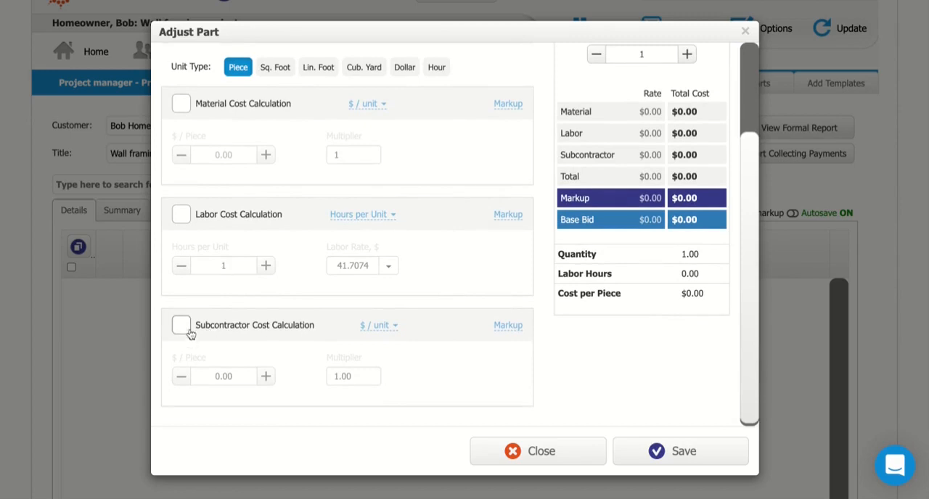
pyautogui.click(181, 326)
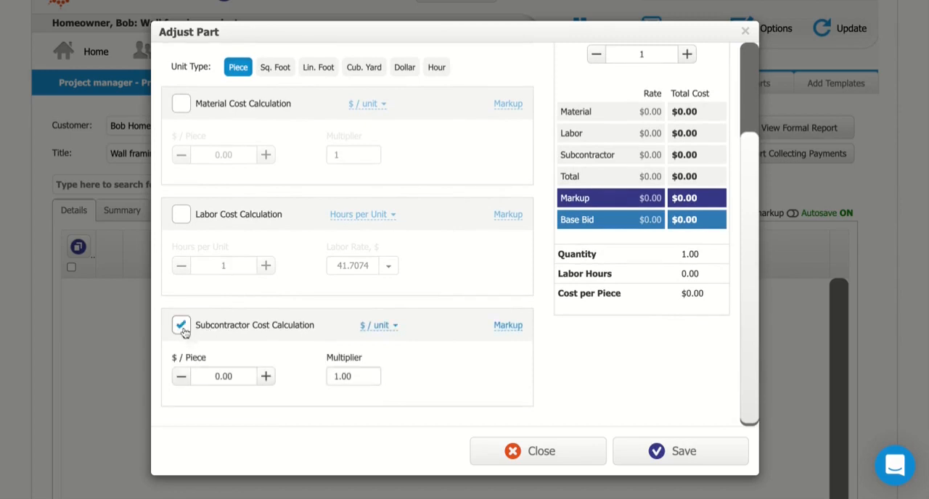
pyautogui.moveTo(199, 332)
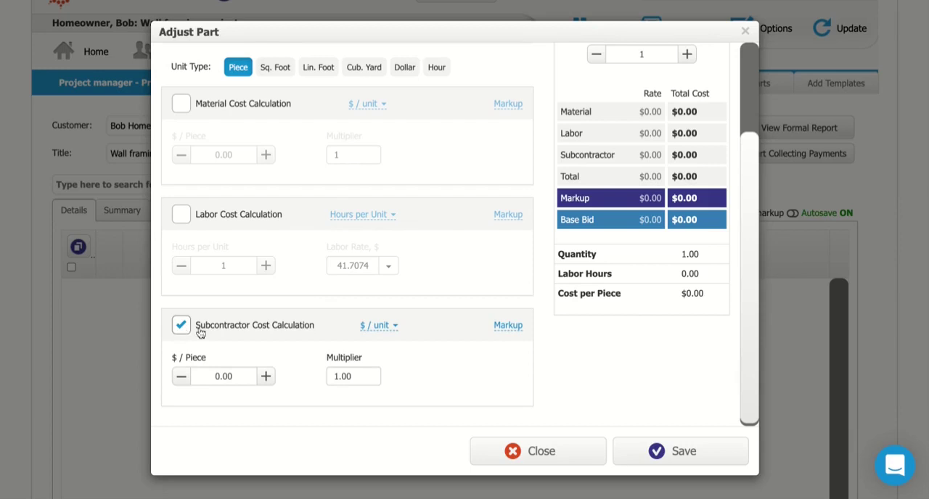
pyautogui.moveTo(370, 342)
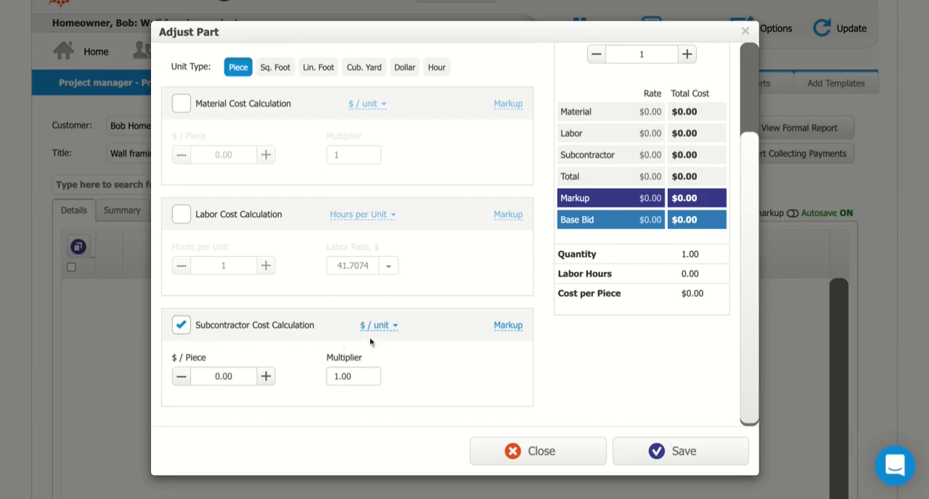
pyautogui.moveTo(373, 332)
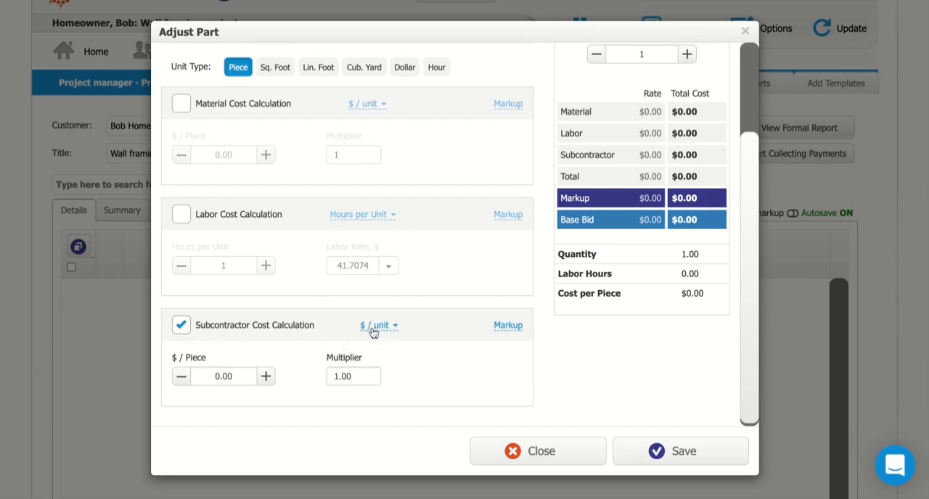
pyautogui.moveTo(381, 331)
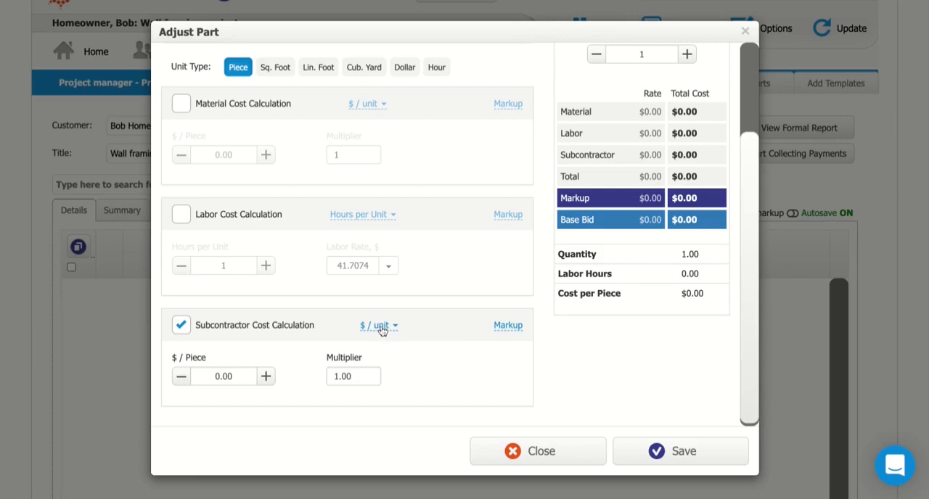
pyautogui.click(375, 326)
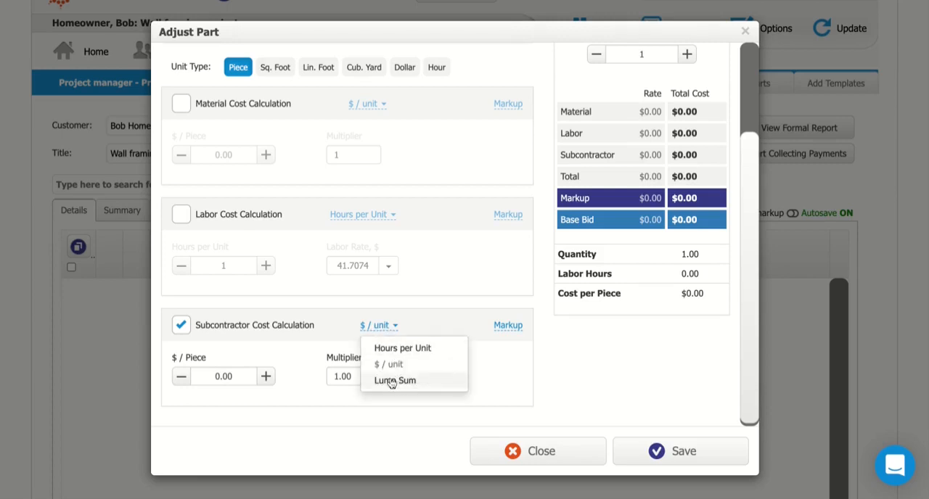
pyautogui.moveTo(405, 385)
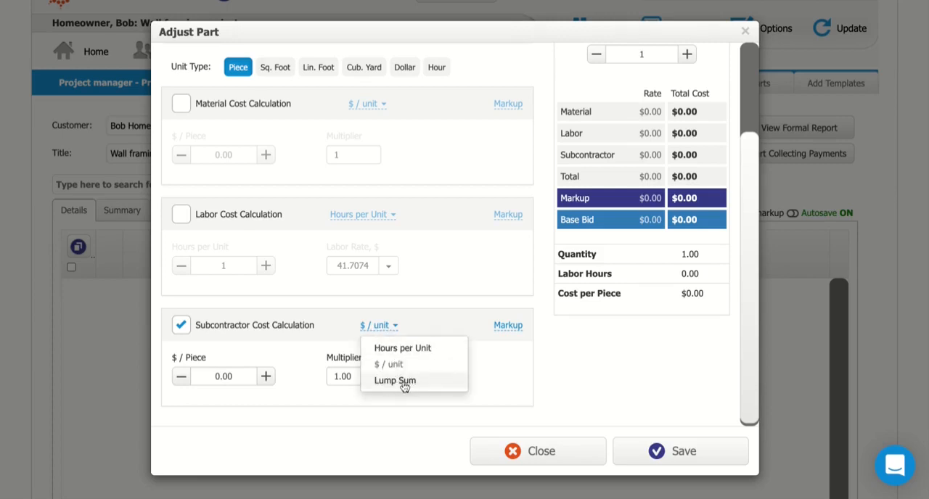
pyautogui.click(394, 381)
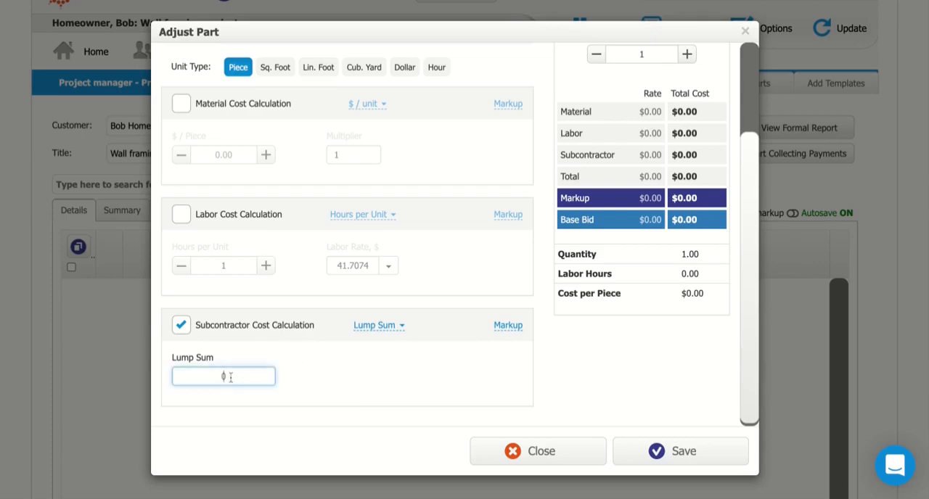
# Enter a $1,000 lump-sum subcontractor cost, review the markup, and save the part
pyautogui.write('1000')
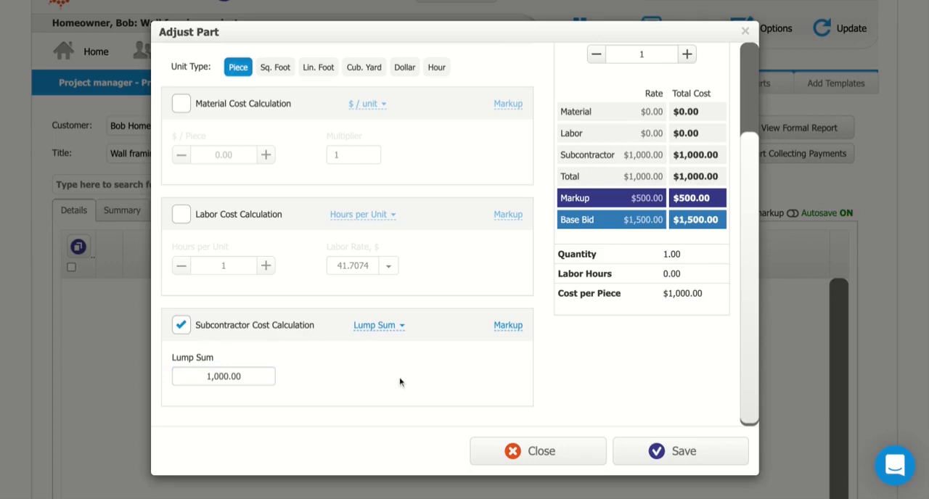
pyautogui.moveTo(643, 154)
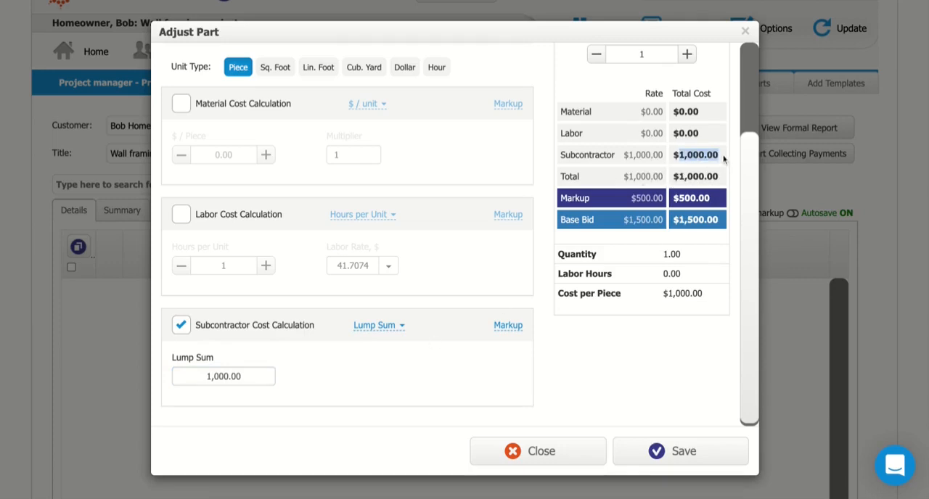
pyautogui.moveTo(681, 125)
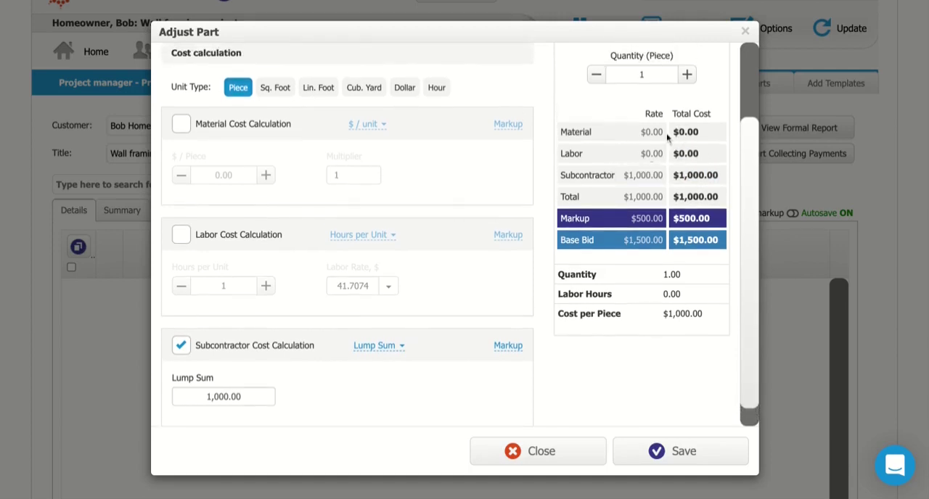
pyautogui.scroll(3)
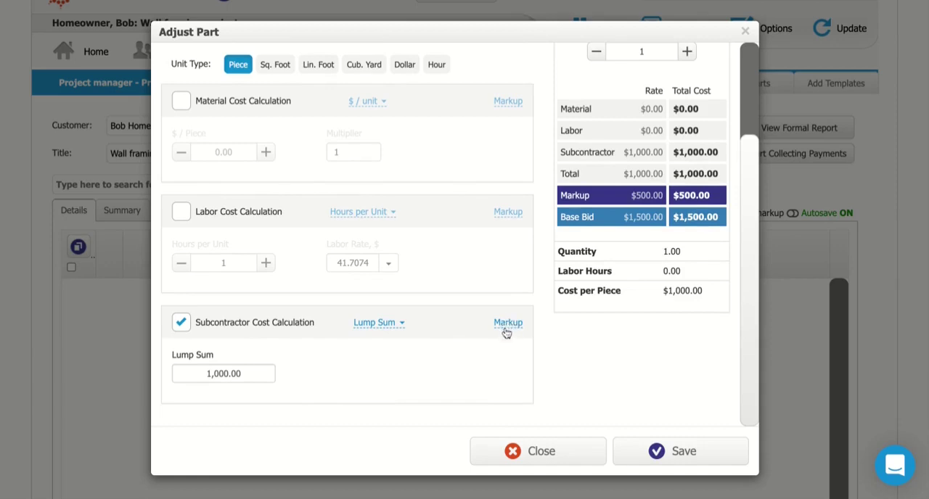
pyautogui.click(508, 323)
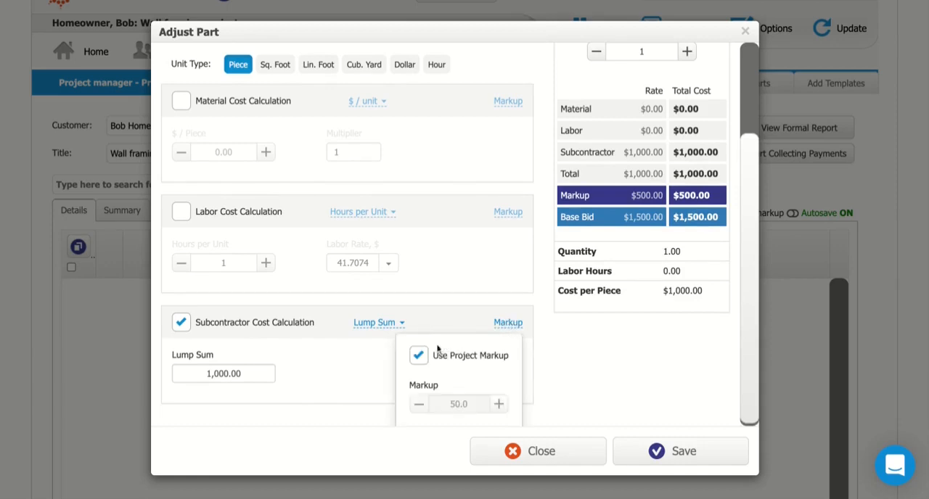
pyautogui.click(419, 355)
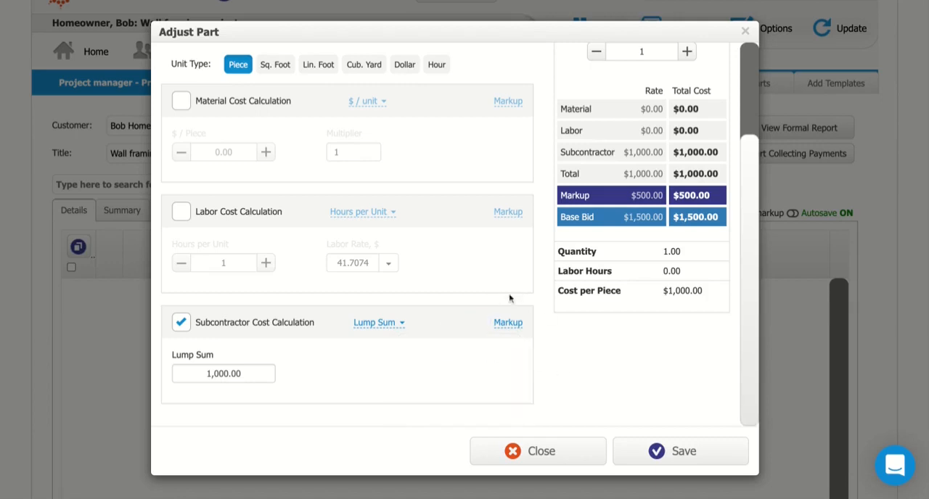
pyautogui.moveTo(468, 293)
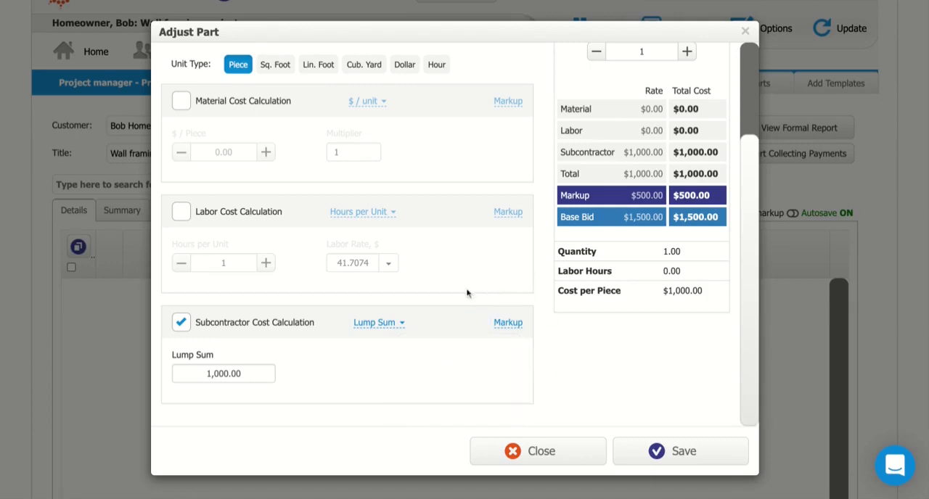
pyautogui.moveTo(584, 339)
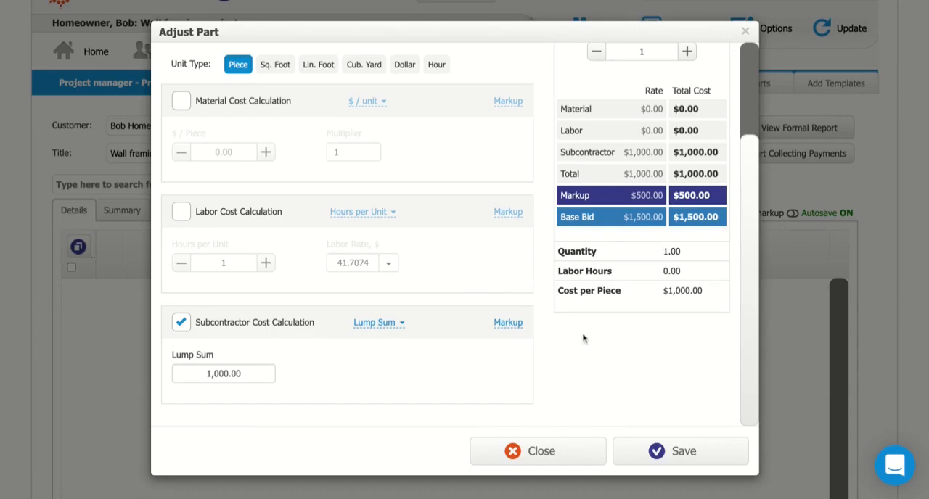
pyautogui.moveTo(680, 450)
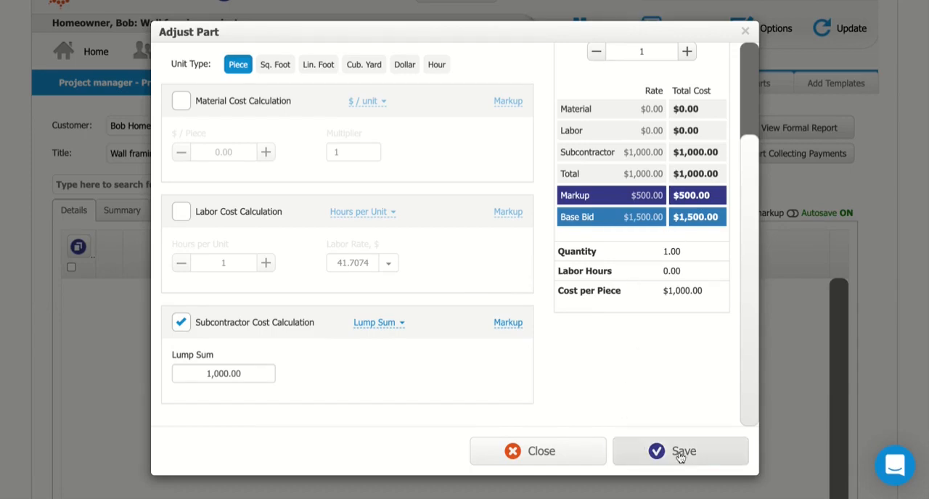
pyautogui.click(681, 451)
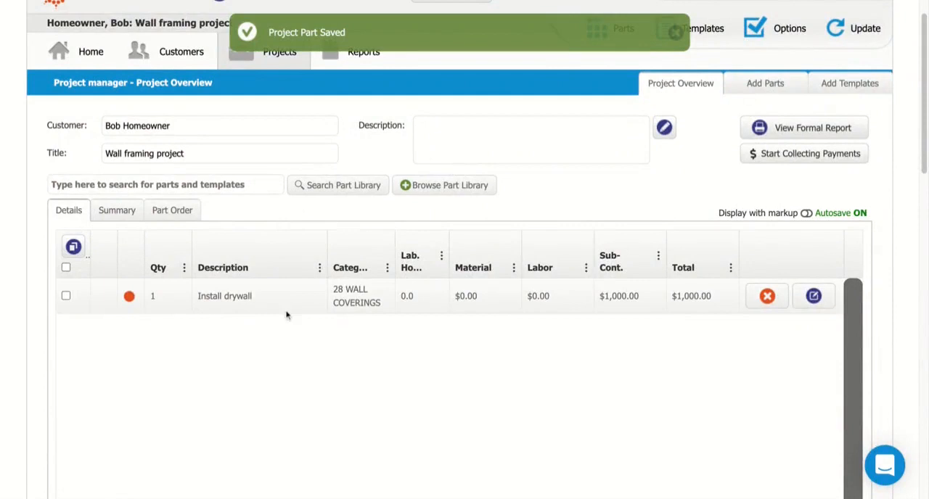